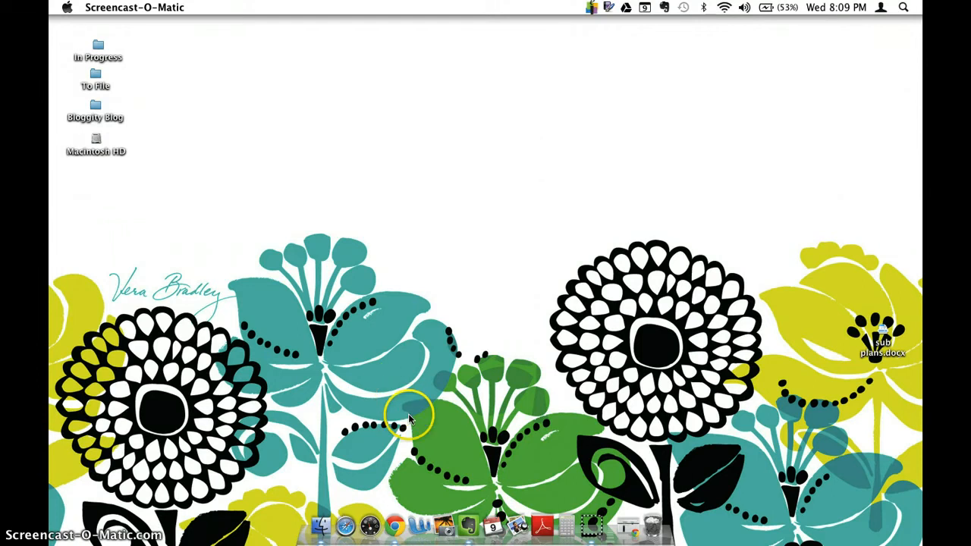
{"action": "mouse_move", "coordinate": [467, 523]}
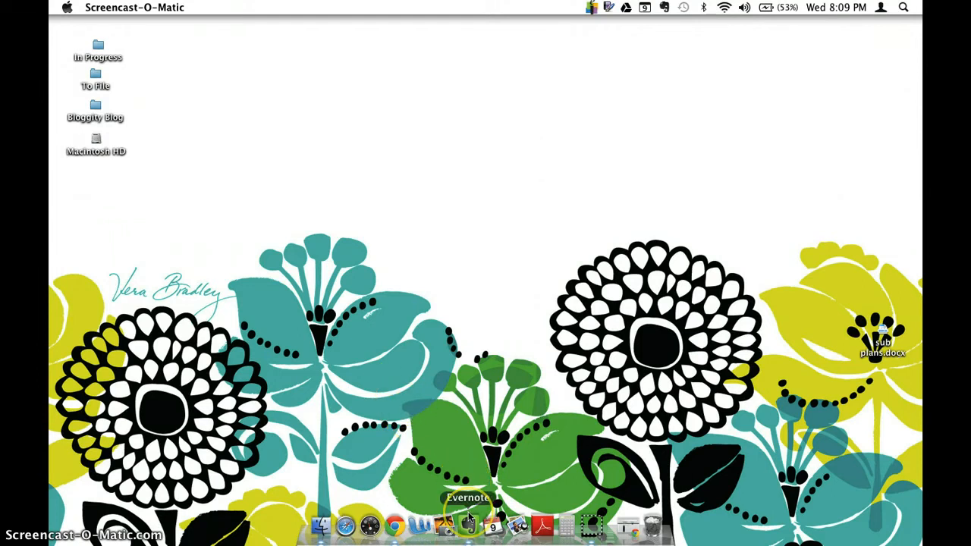
- Launch Evernote and open the Weekly AR Reading Quiz Completed note
{"action": "left_click", "coordinate": [467, 525]}
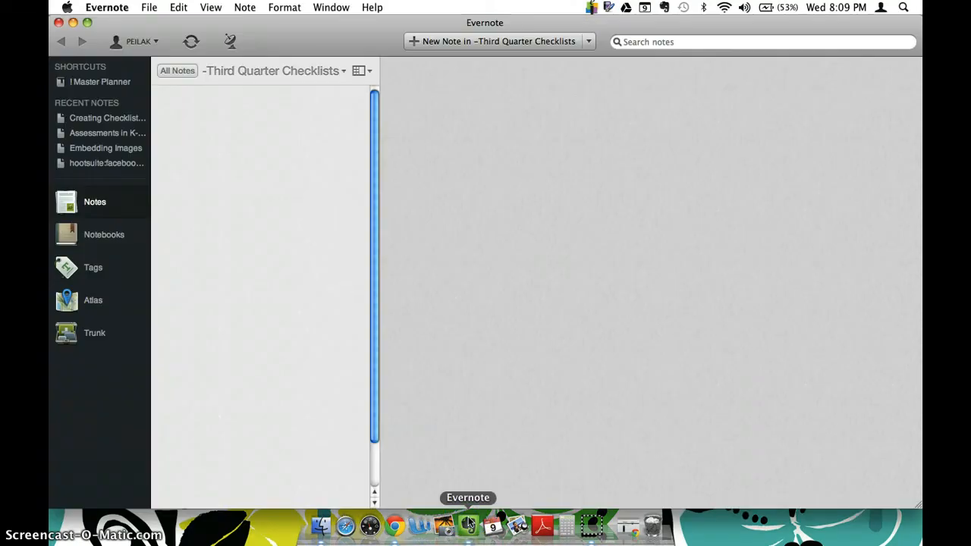
{"action": "left_click", "coordinate": [260, 174]}
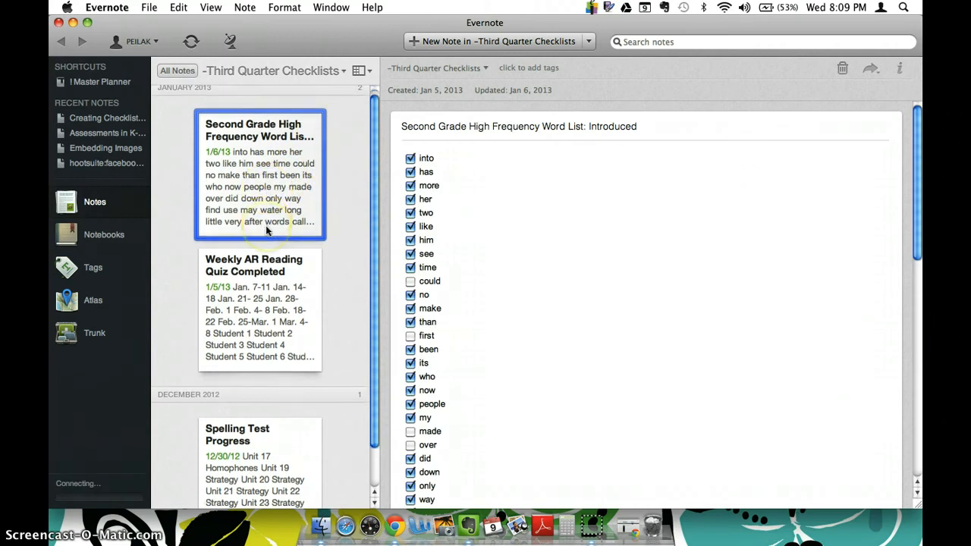
{"action": "left_click", "coordinate": [258, 265]}
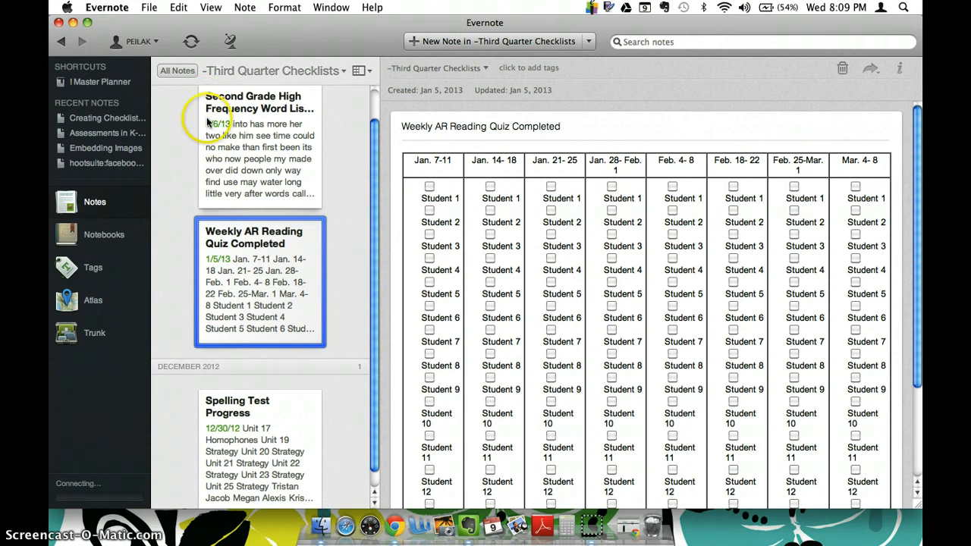
{"action": "mouse_move", "coordinate": [415, 37]}
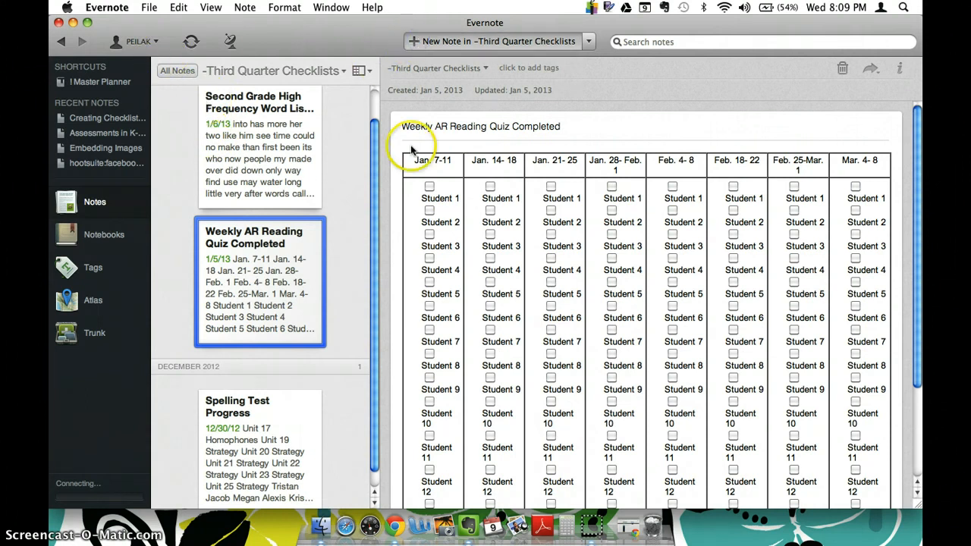
- Start a new note and list Kate, Sarah, Sam, Jordan and Jacob on separate lines
{"action": "left_click", "coordinate": [492, 41]}
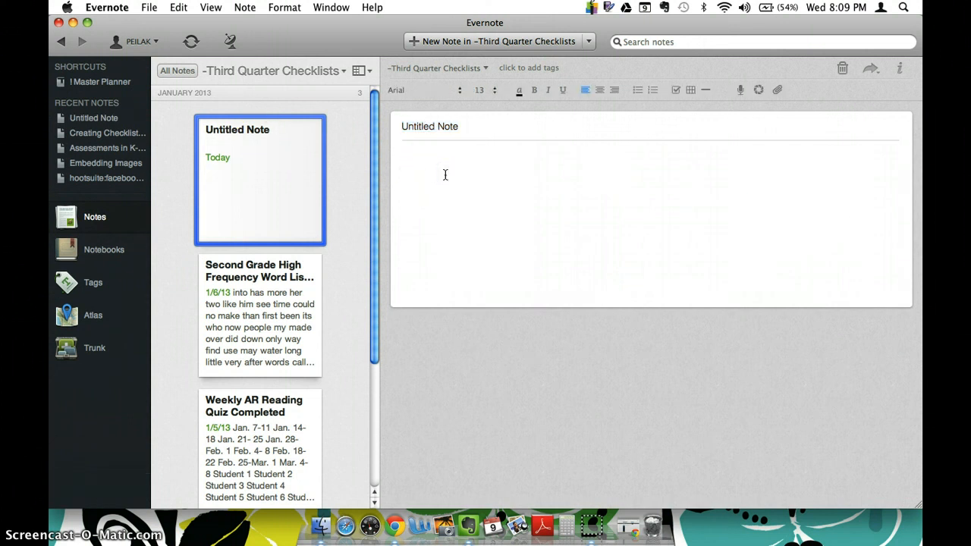
{"action": "type", "text": "Kate"}
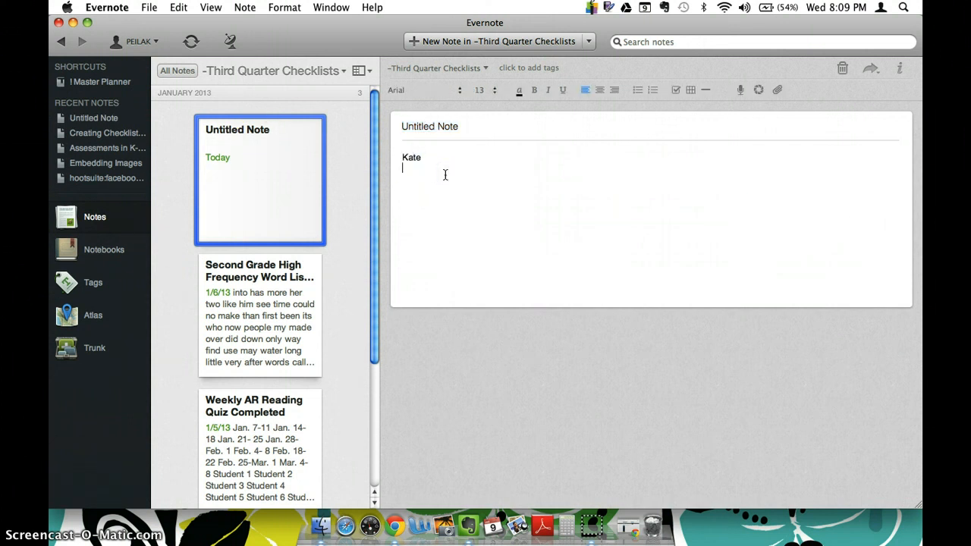
{"action": "type", "text": "Sarah"}
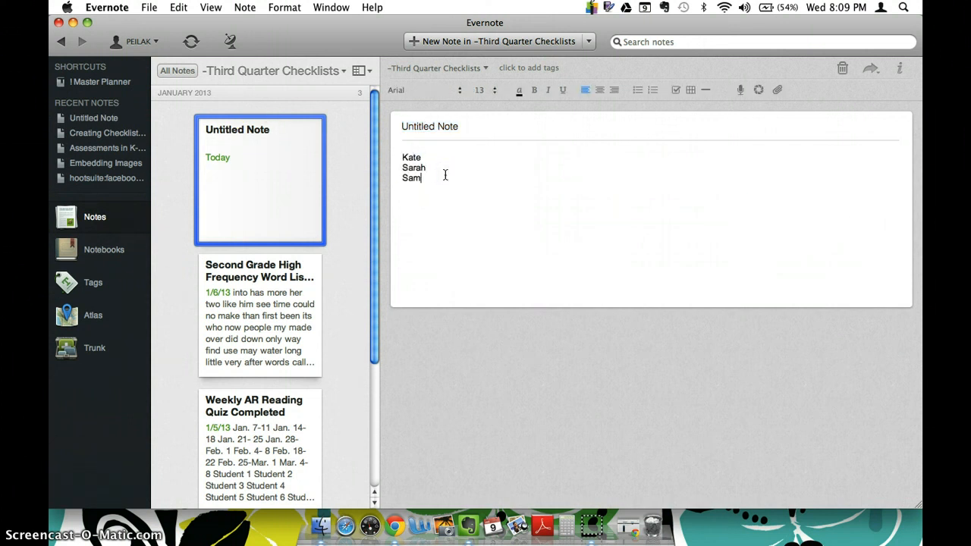
{"action": "type", "text": "Jordan"}
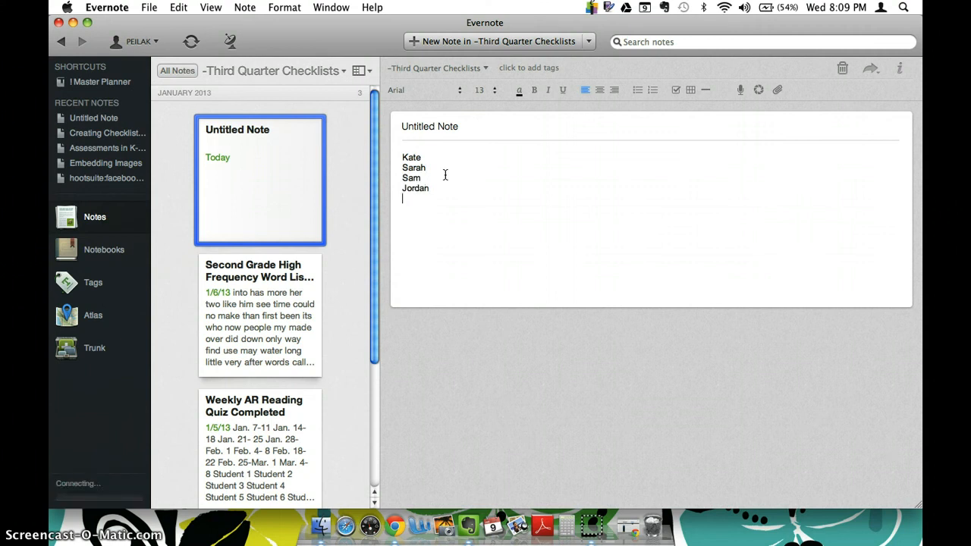
{"action": "type", "text": "Jacob"}
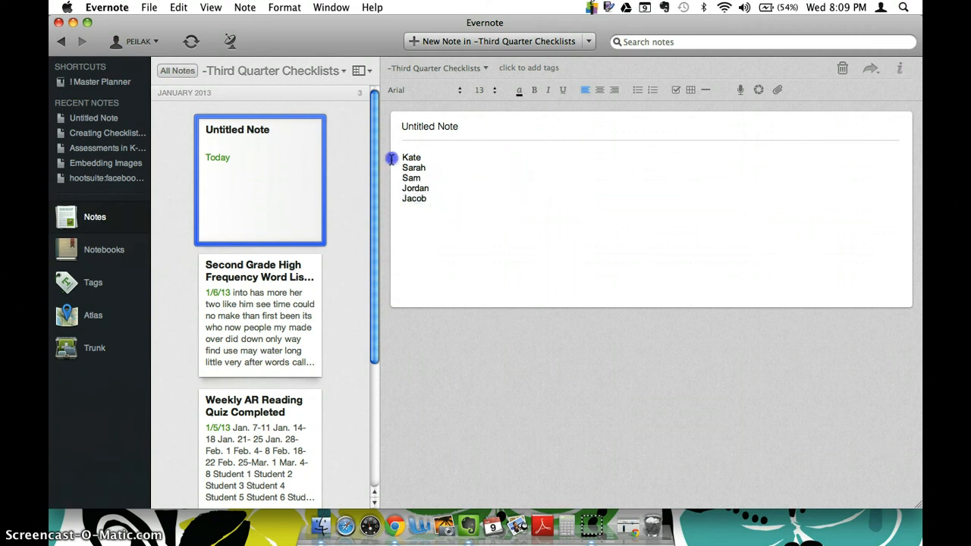
- Format the selected names as checkboxes and title the note Checklist Roster Names
{"action": "left_click", "coordinate": [675, 89]}
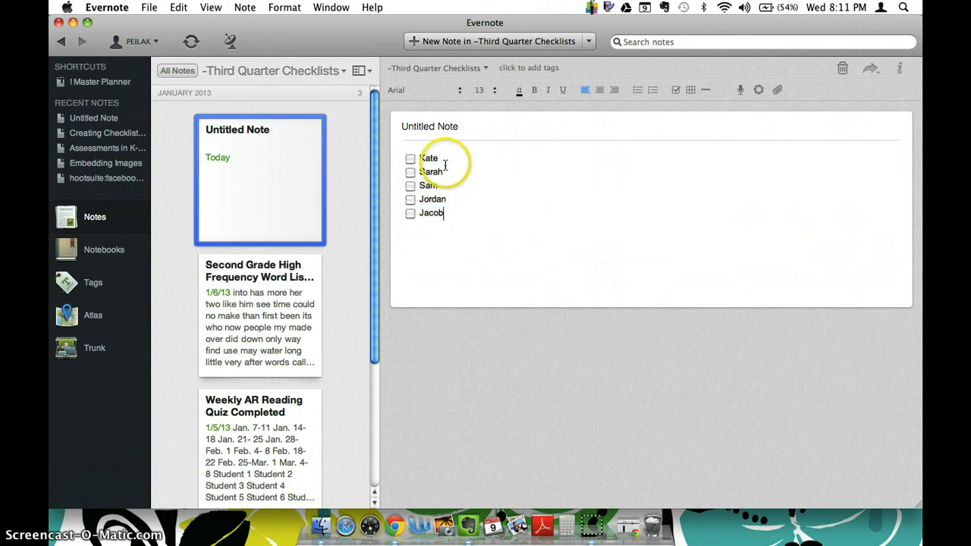
{"action": "type", "text": "Checklist Roster Names"}
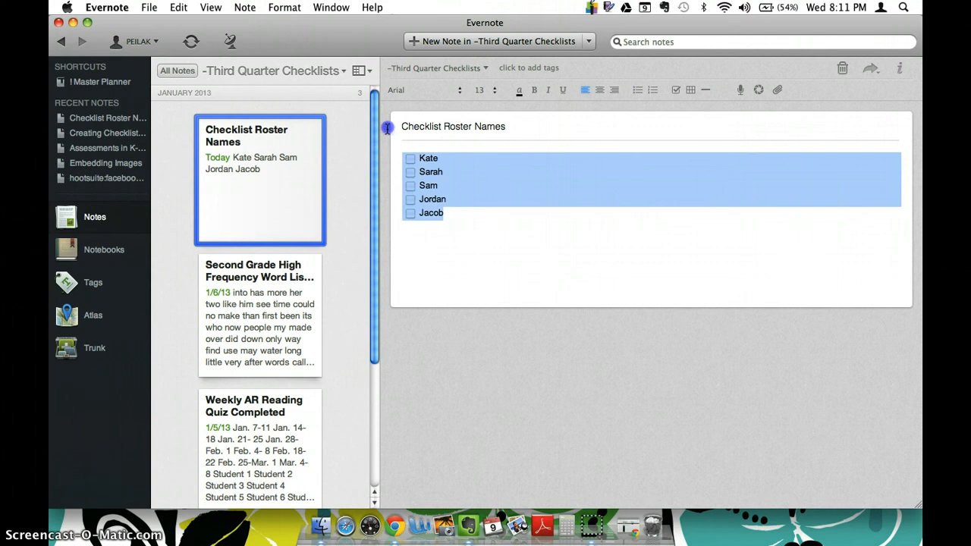
{"action": "left_click", "coordinate": [488, 230]}
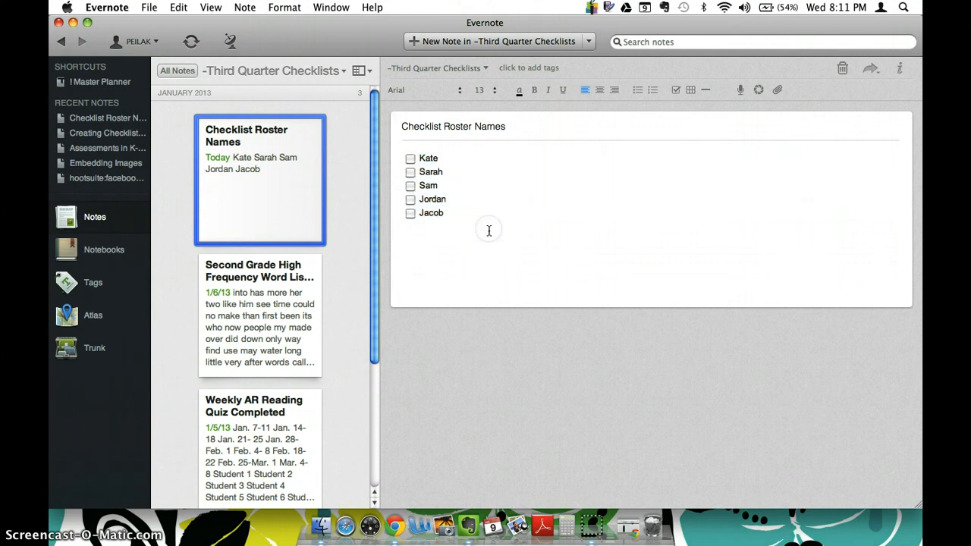
{"action": "mouse_move", "coordinate": [373, 46]}
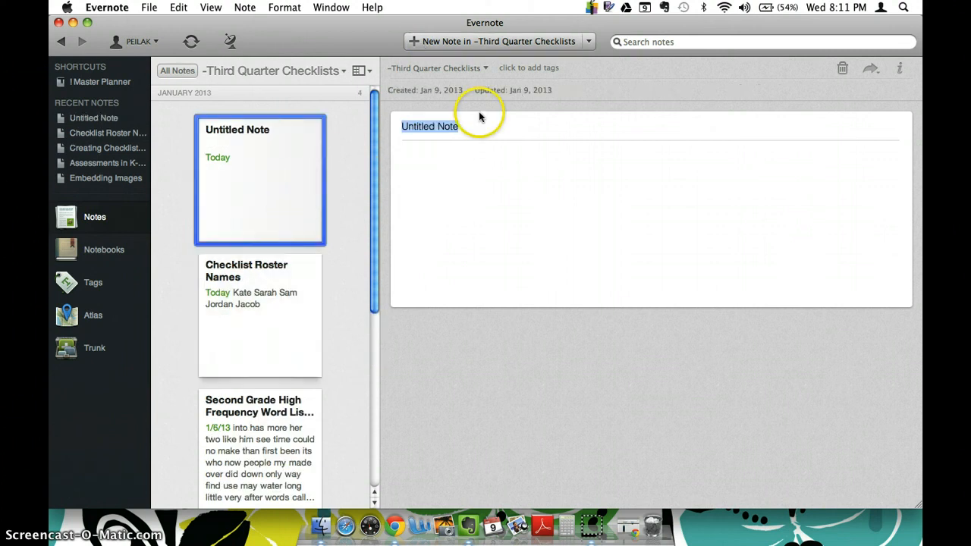
- Title the new note Homework Completion and begin inserting a 2-row, 6-column table
{"action": "type", "text": "Homewo"}
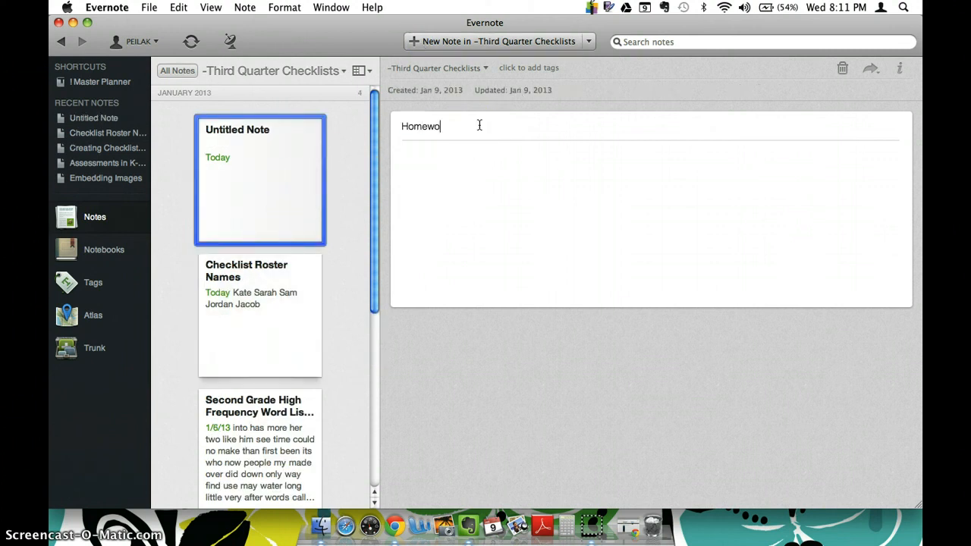
{"action": "type", "text": "rk Completion"}
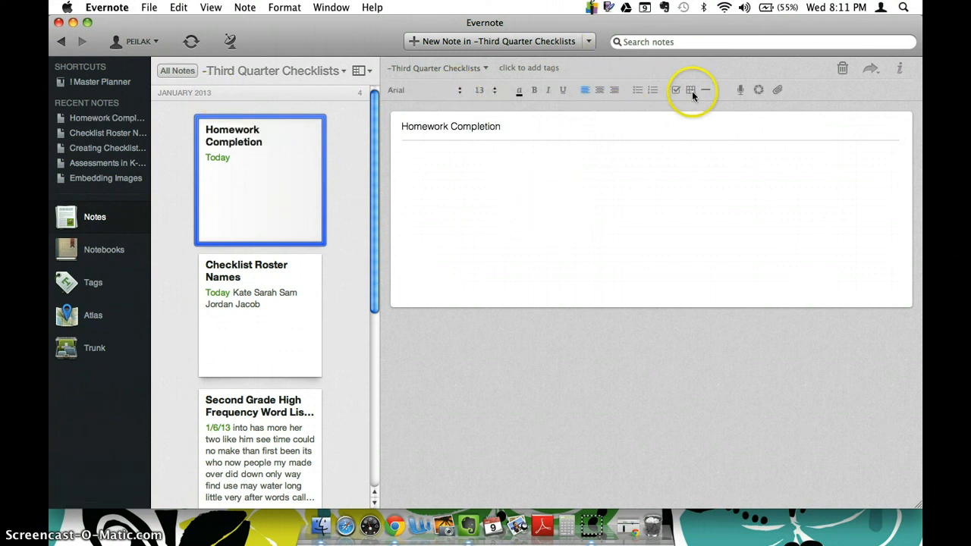
{"action": "left_click", "coordinate": [690, 89]}
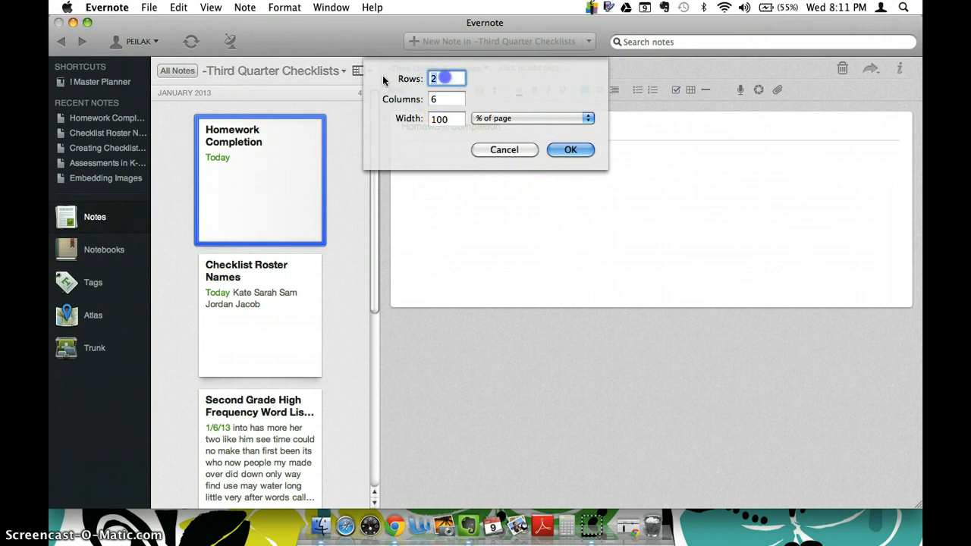
{"action": "left_click", "coordinate": [570, 150]}
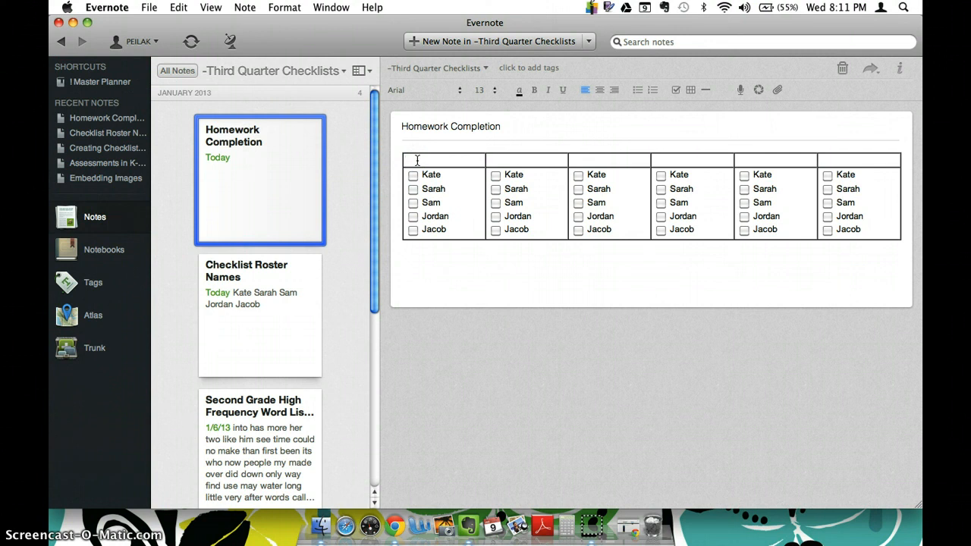
- Head the columns Week 1 through Week 6 and centre the header row
{"action": "type", "text": "W"}
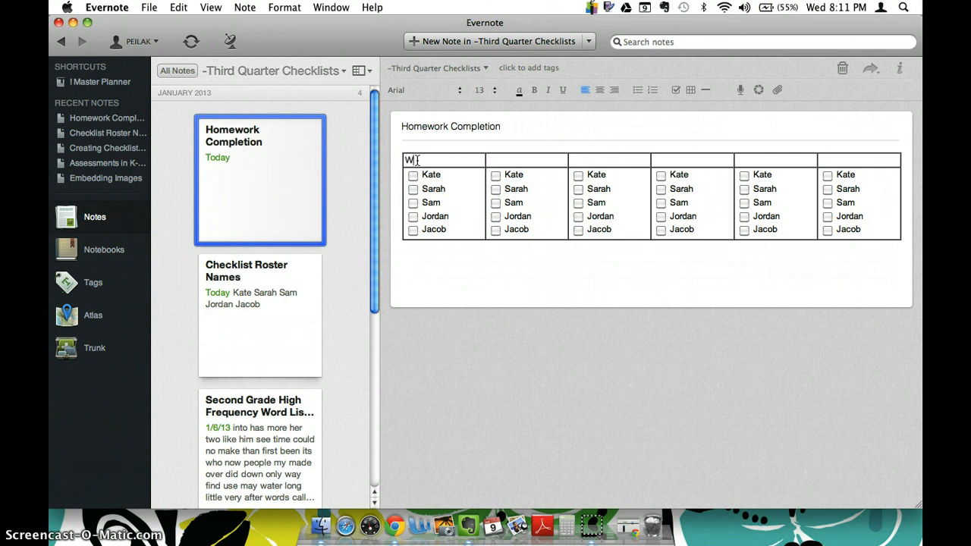
{"action": "type", "text": "eek 1"}
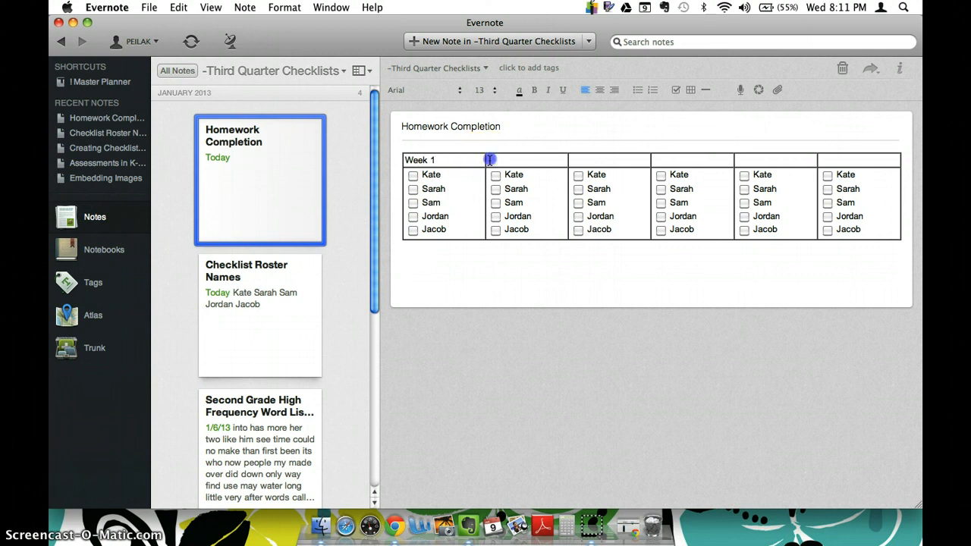
{"action": "type", "text": "Week 2"}
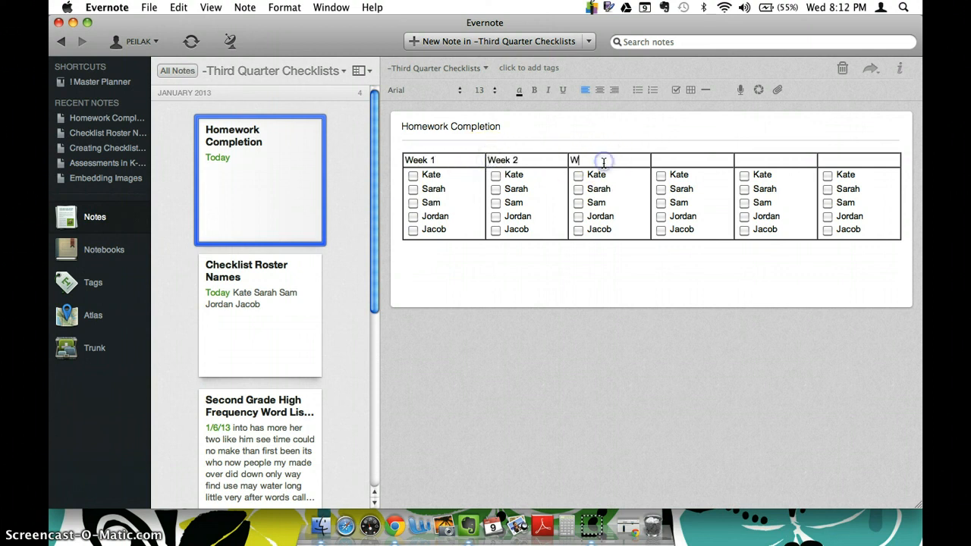
{"action": "type", "text": "eek 3"}
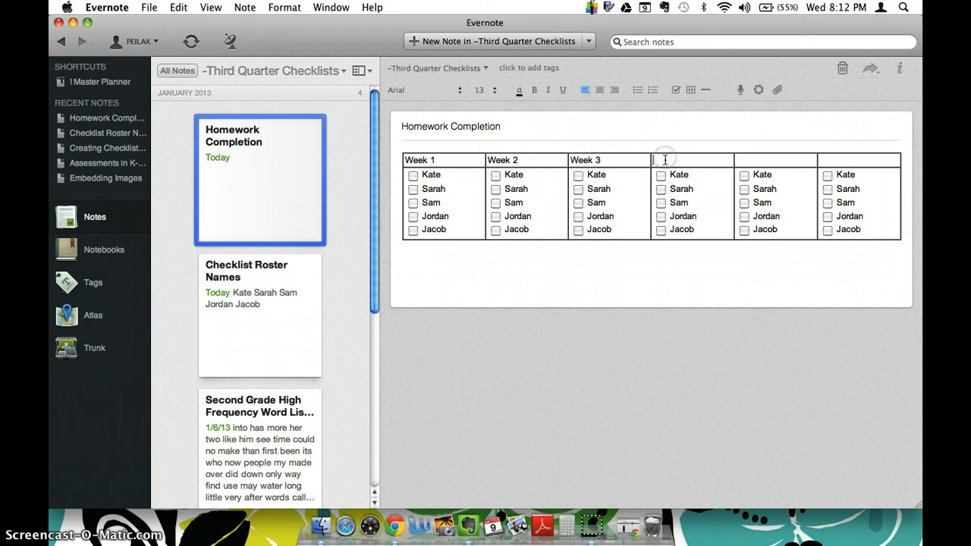
{"action": "type", "text": "Week 4"}
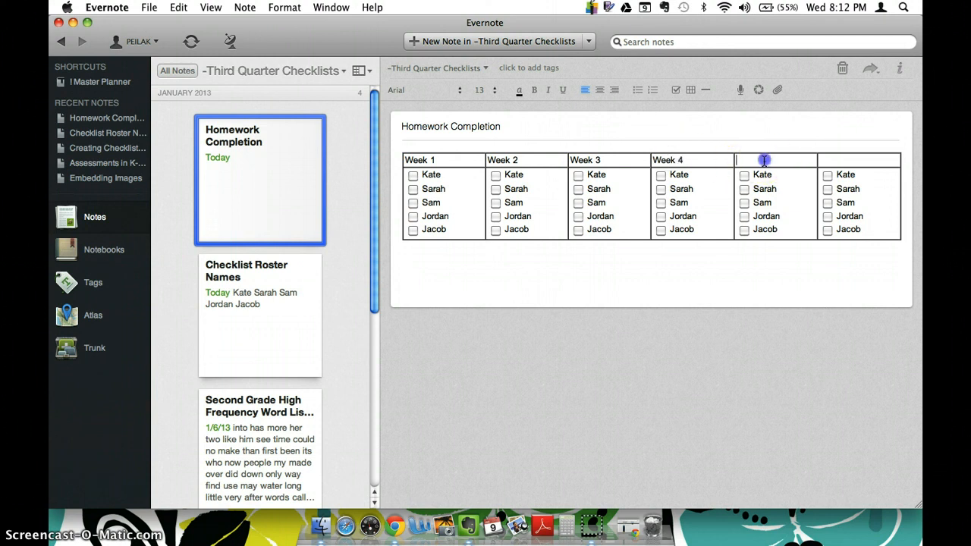
{"action": "type", "text": "Week 5"}
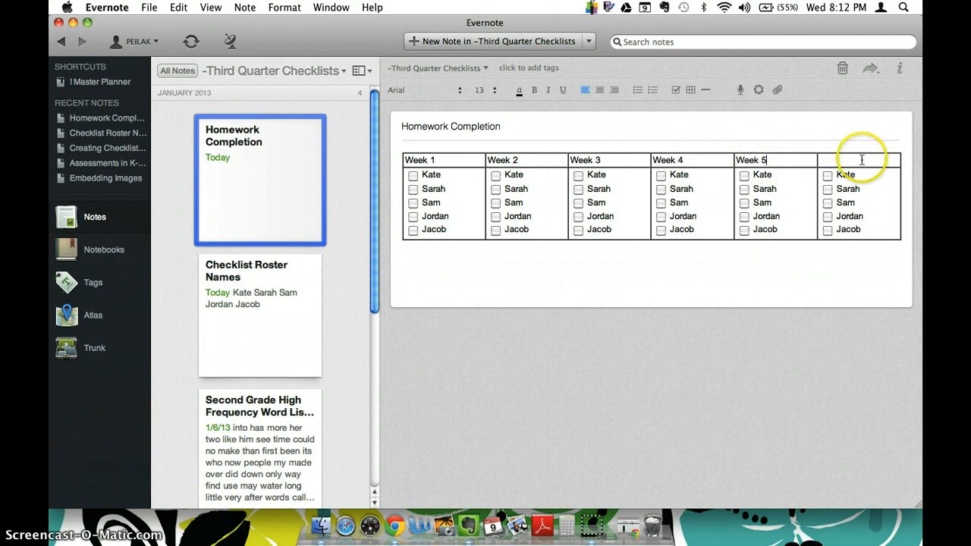
{"action": "type", "text": "Week 6"}
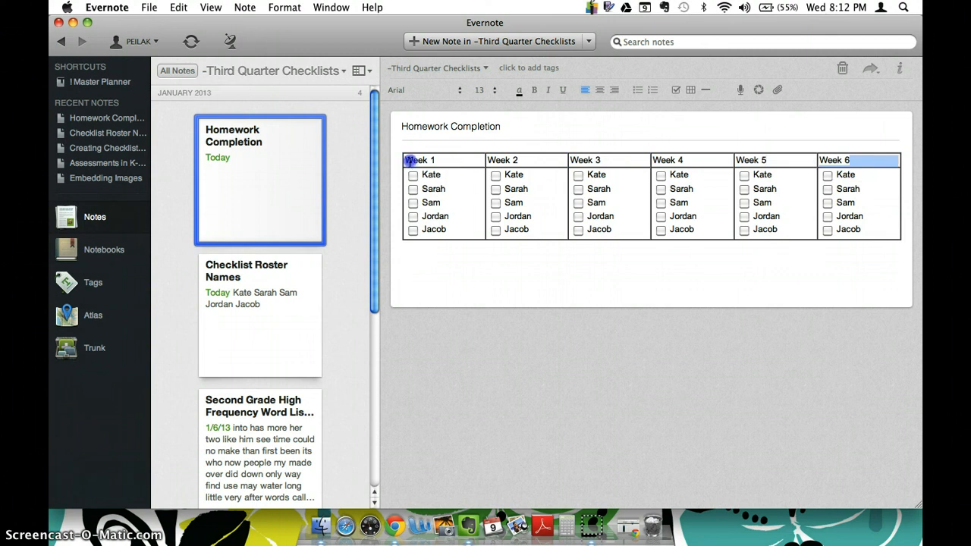
{"action": "left_click", "coordinate": [599, 89]}
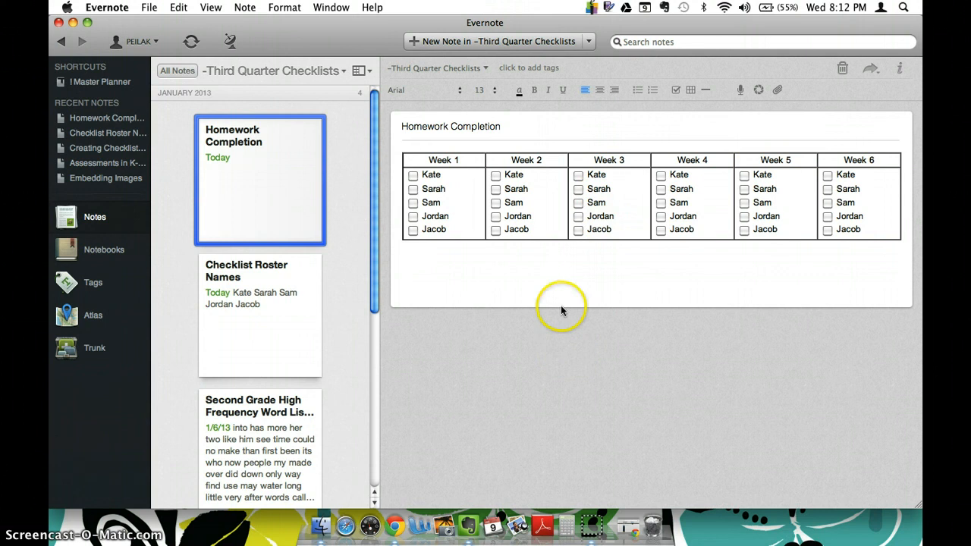
{"action": "mouse_move", "coordinate": [300, 226]}
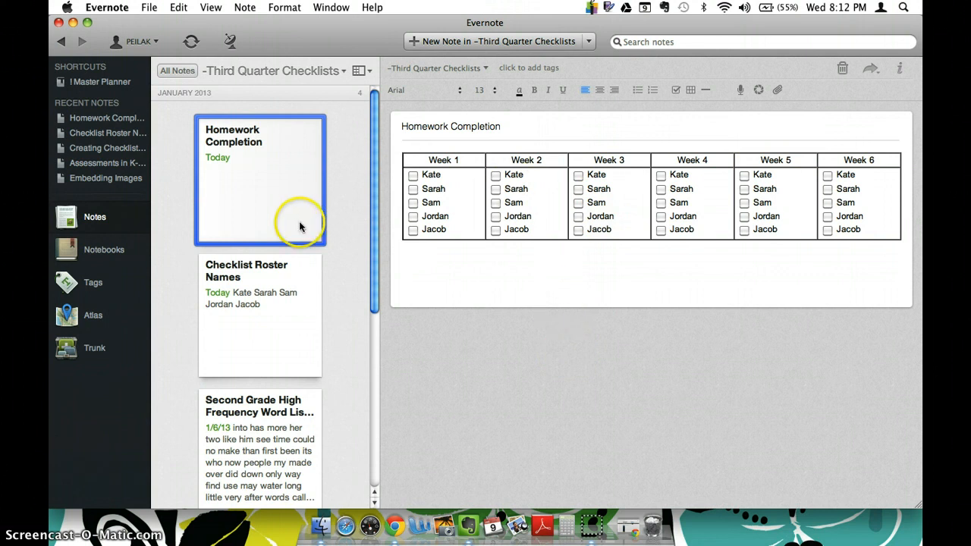
{"action": "mouse_move", "coordinate": [285, 373]}
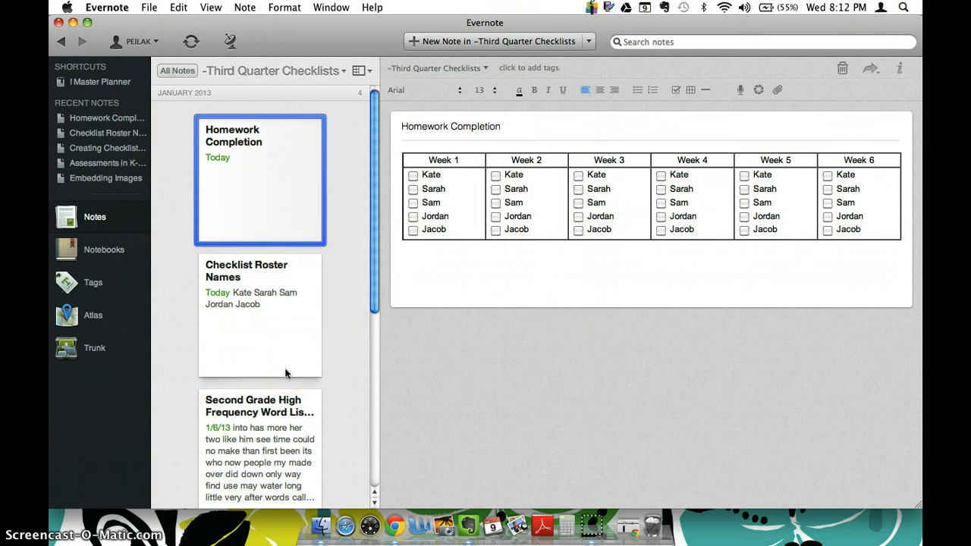